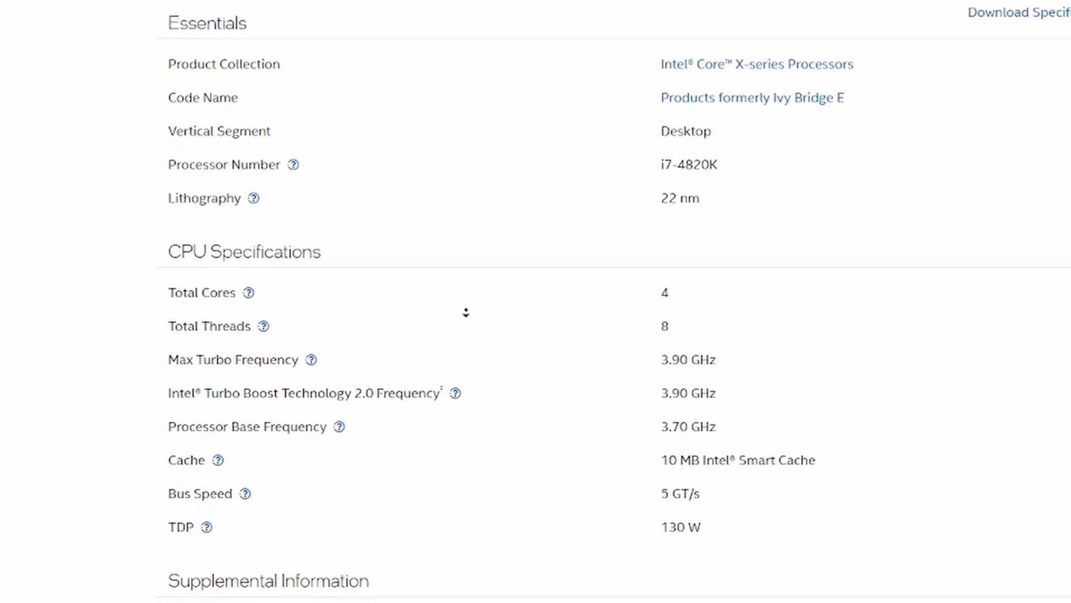
Scroll the Cinebench Ranking list to compare the 4354-point multi-core score against other CPUs.
scroll(down, 3)
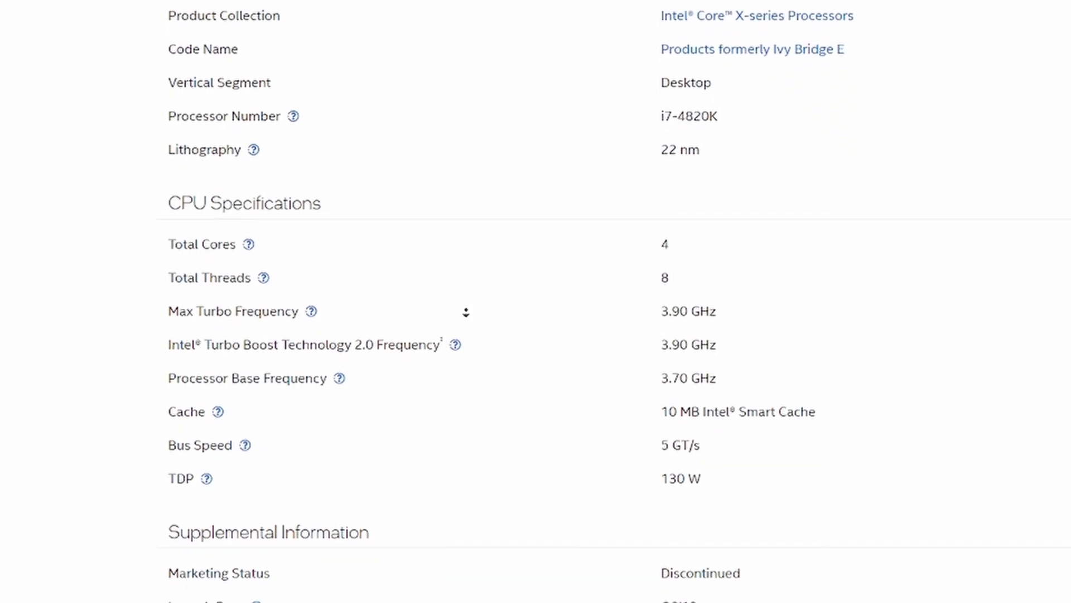
scroll(down, 3)
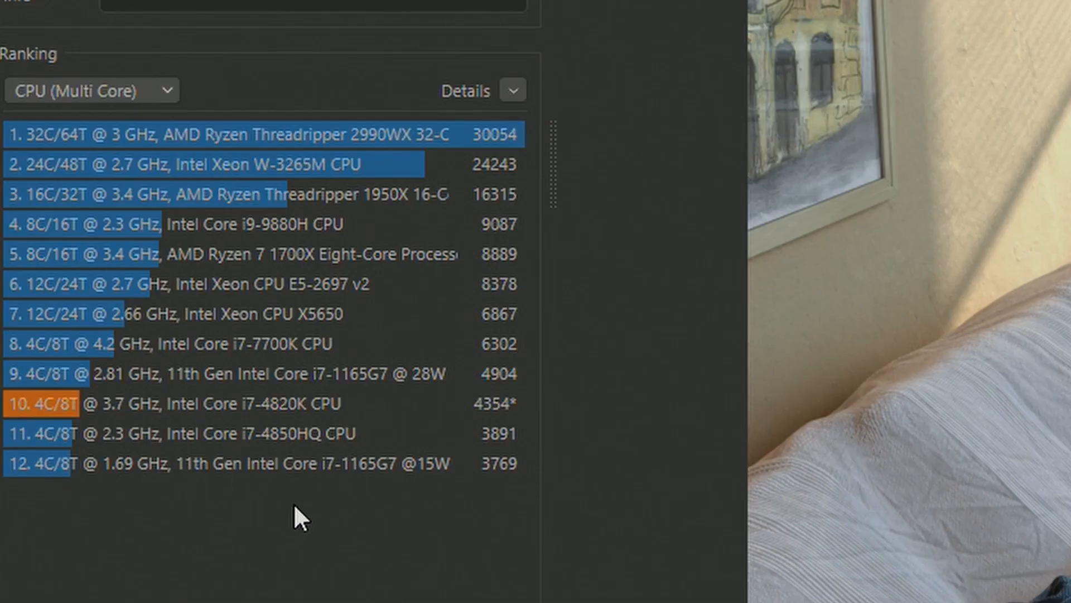
mouse_move(218, 357)
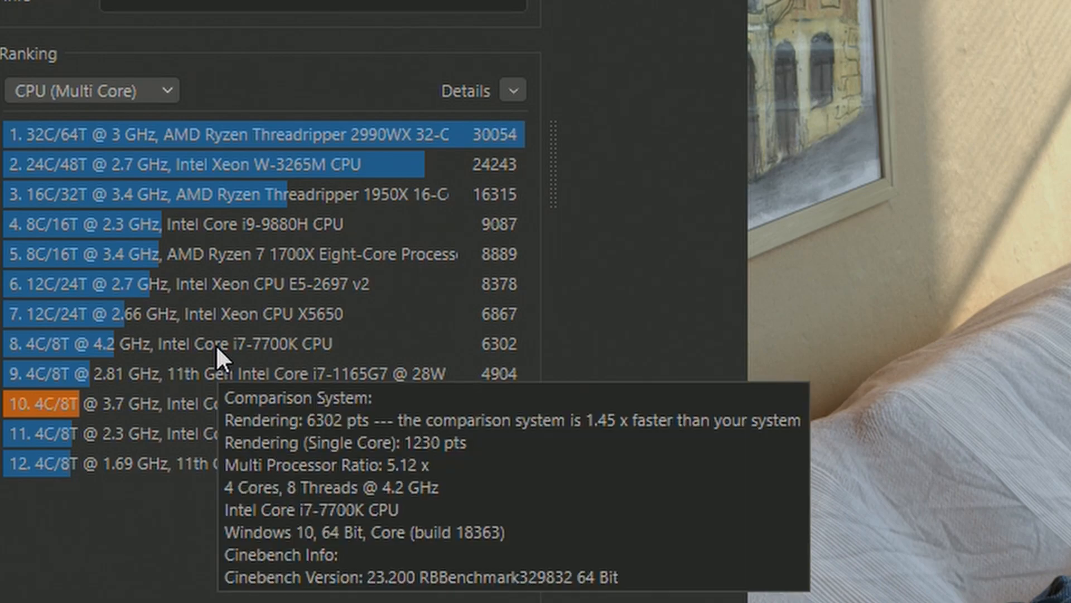
mouse_move(283, 557)
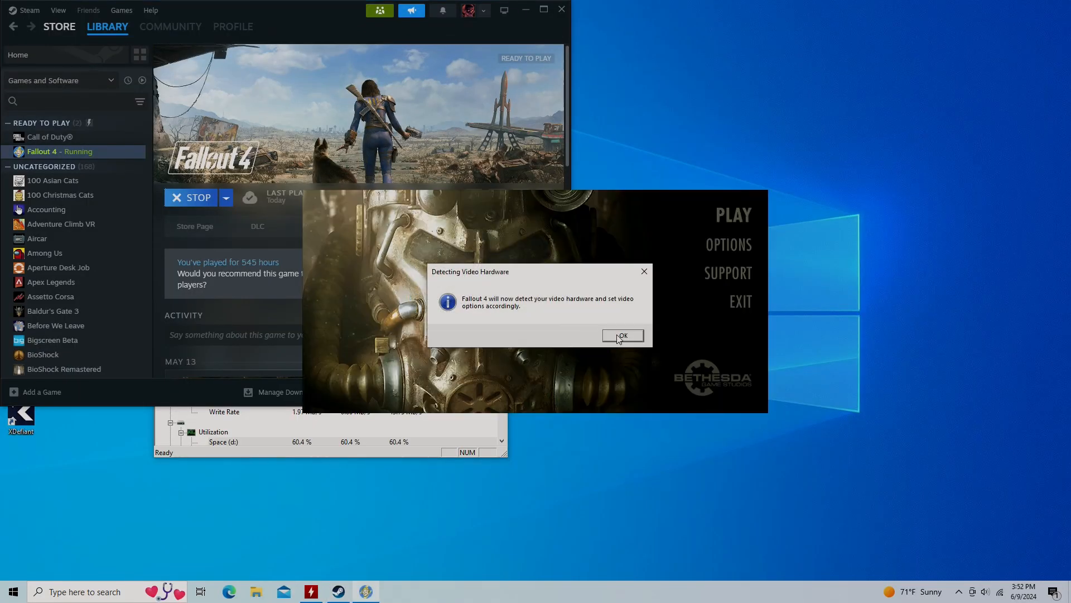
Accept the High Quality video settings notice and launch Fallout 4 from its launcher.
click(622, 335)
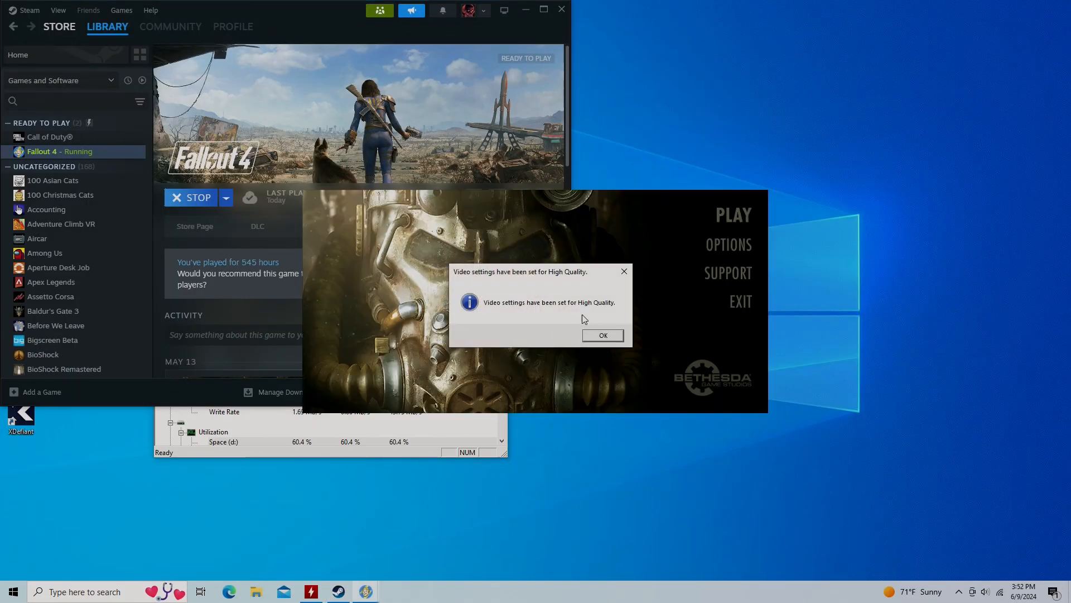
click(602, 335)
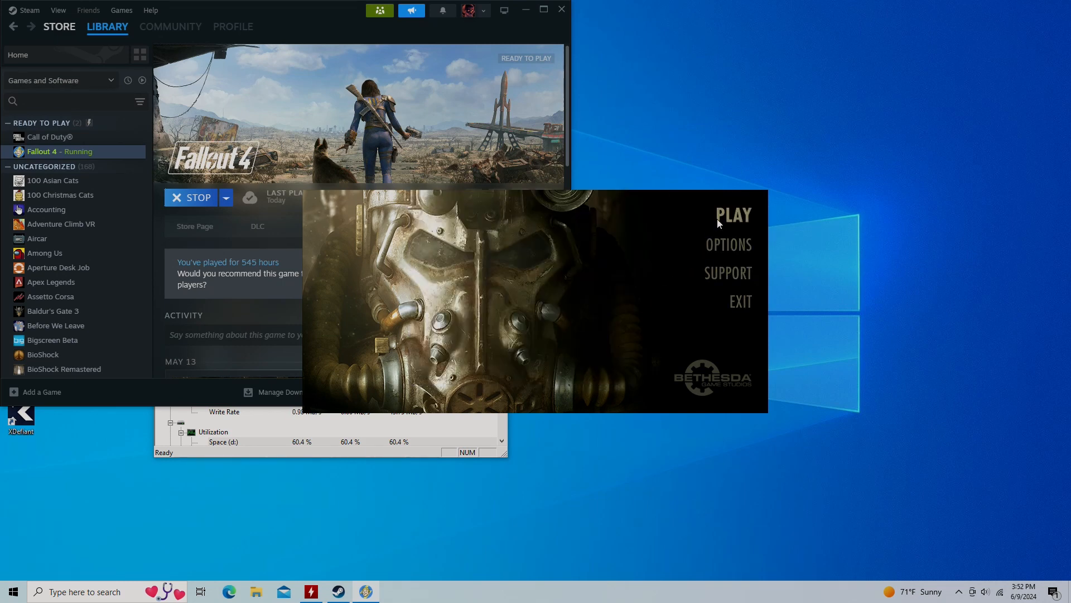
click(734, 215)
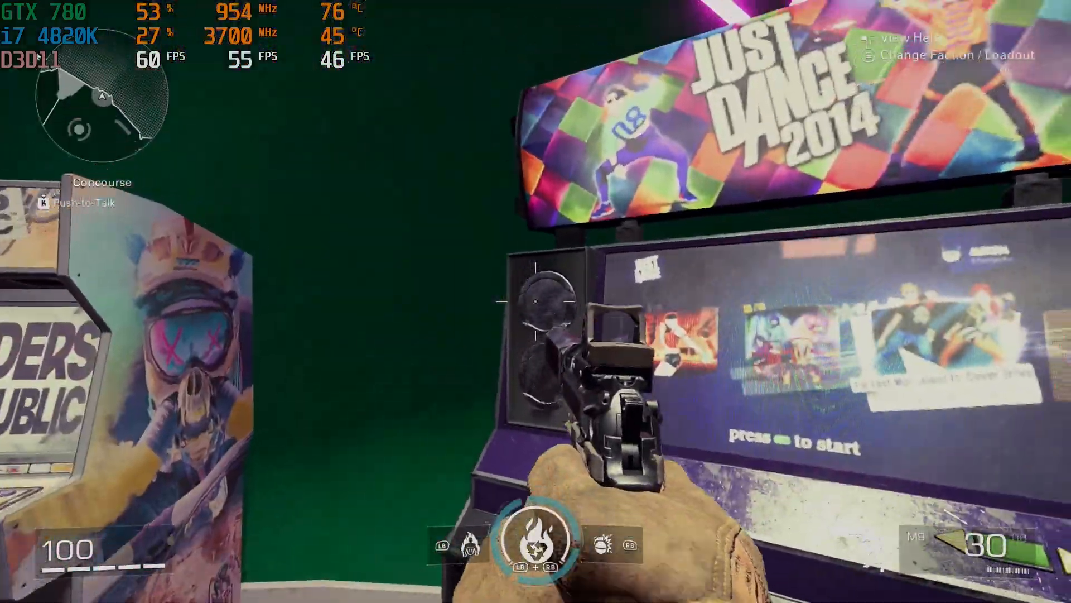
mouse_move(535, 302)
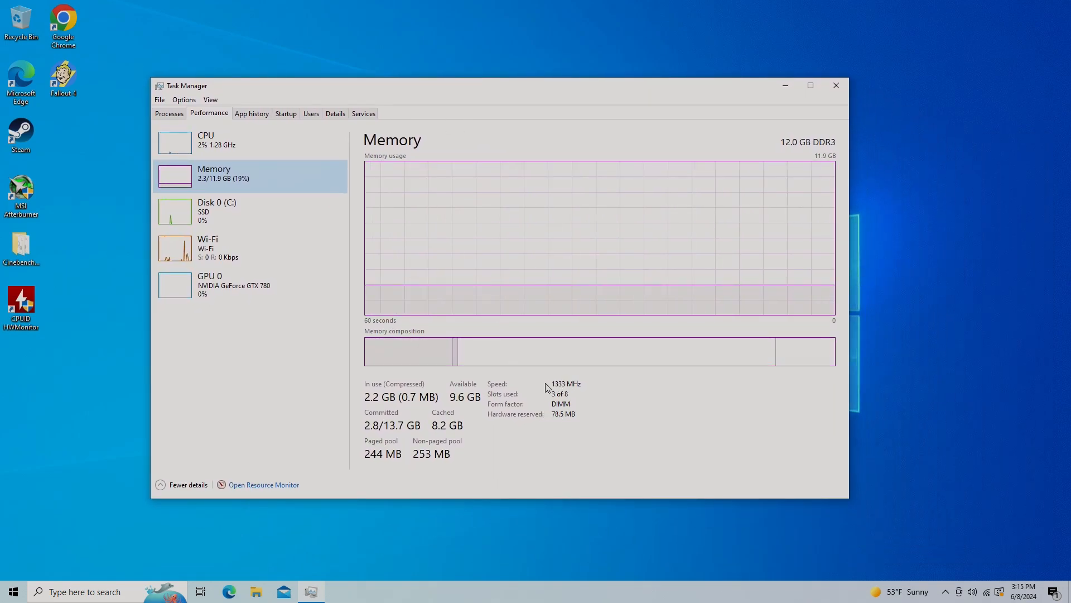
mouse_move(469, 408)
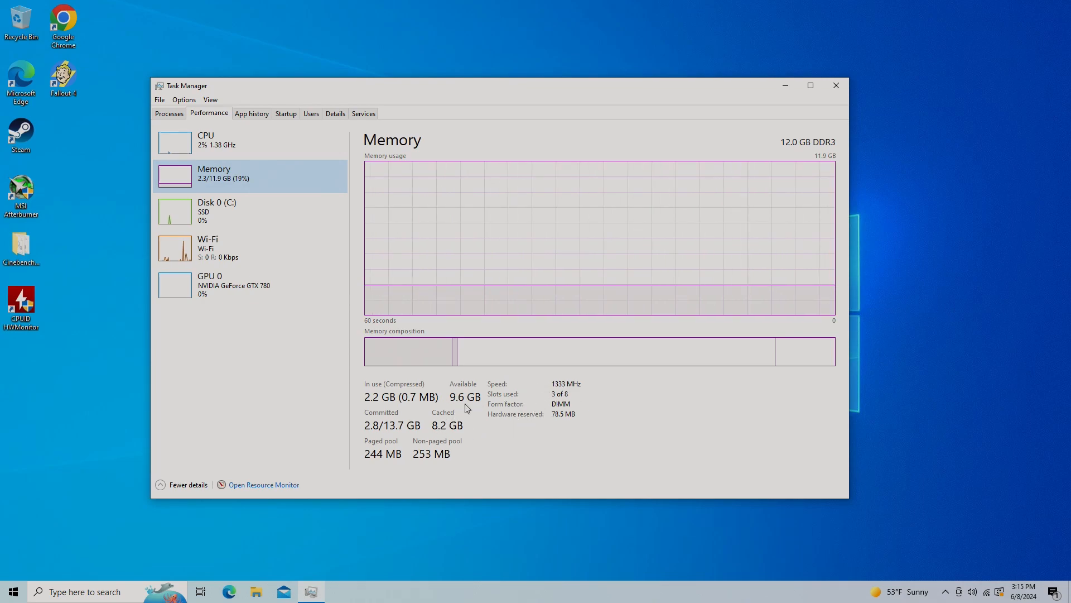